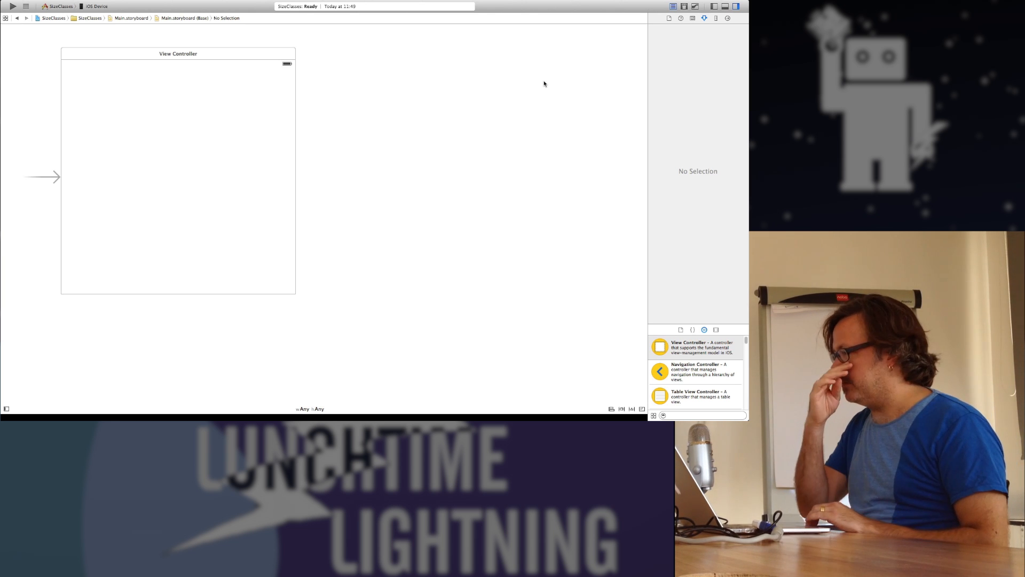
mouse_move(280, 75)
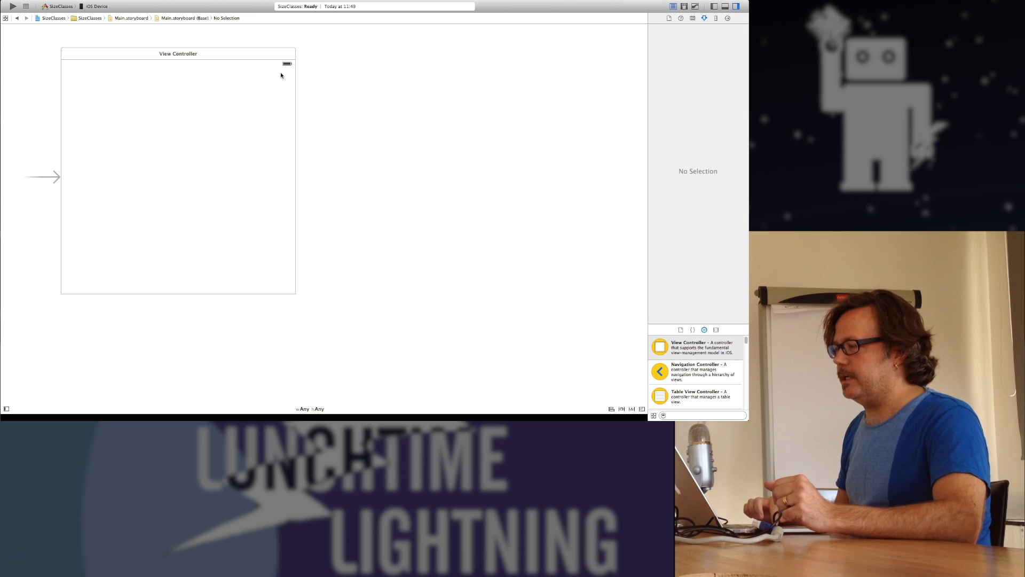
mouse_move(267, 55)
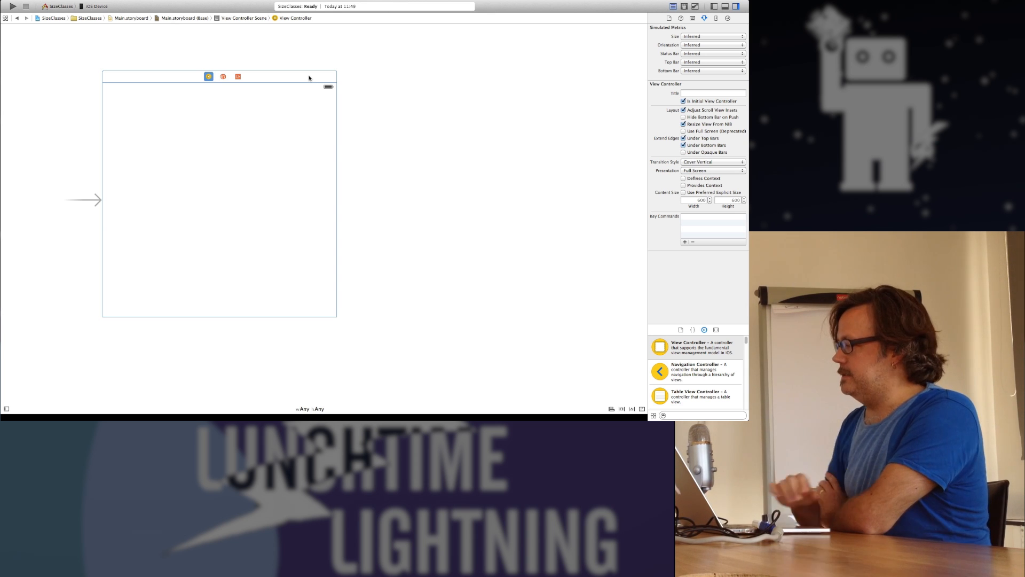
mouse_move(601, 357)
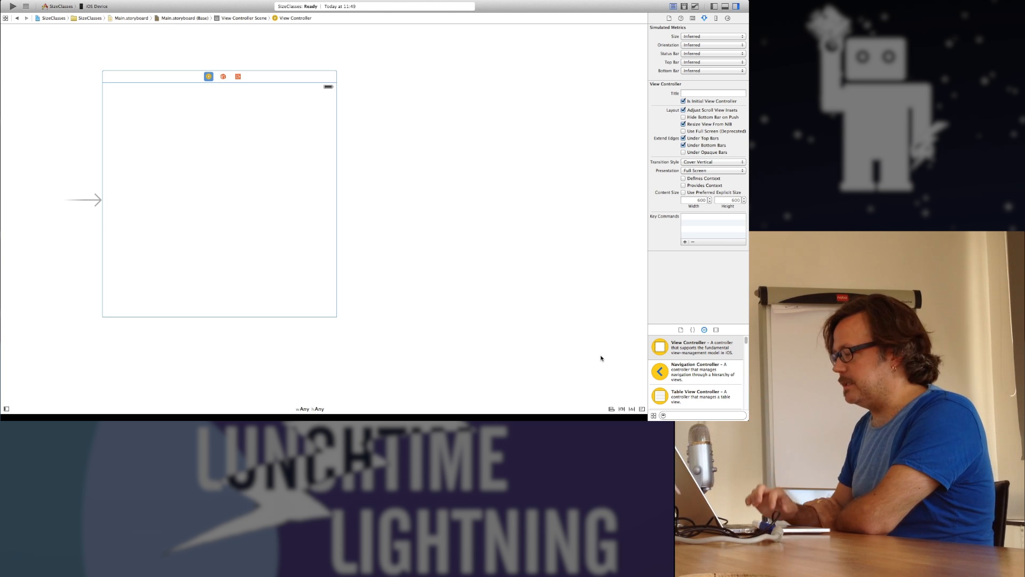
Filter the object library with 'uiview' to show only the plain View object
click(702, 415)
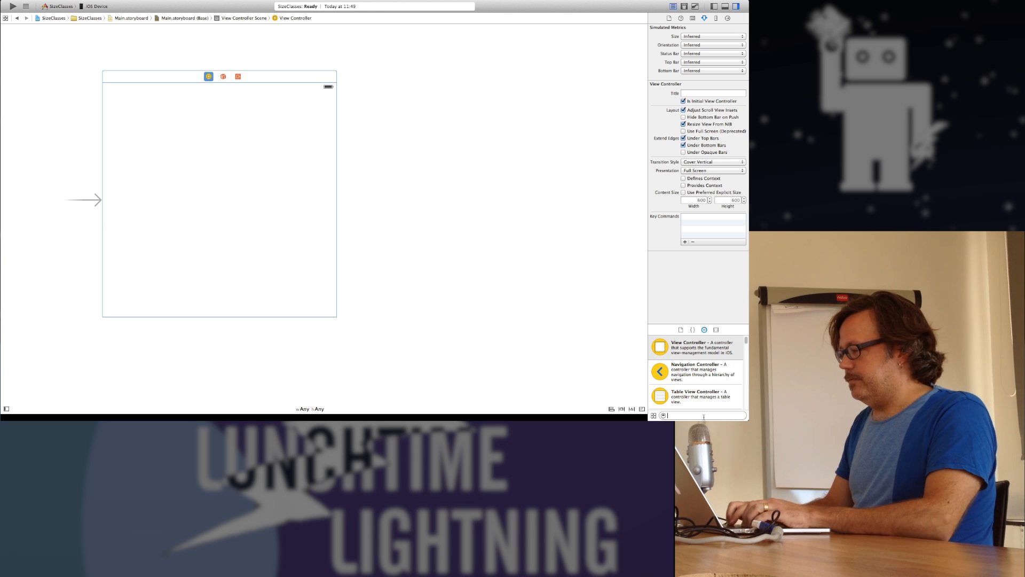
text(uiview)
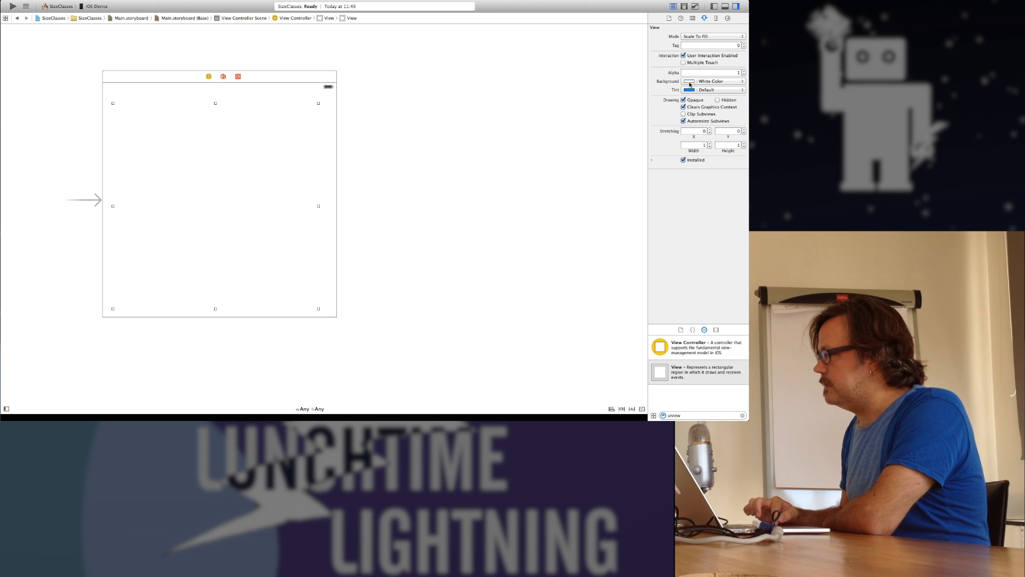
Place a UIView in the scene, stretch it to fill the screen and set a light cyan background
click(690, 81)
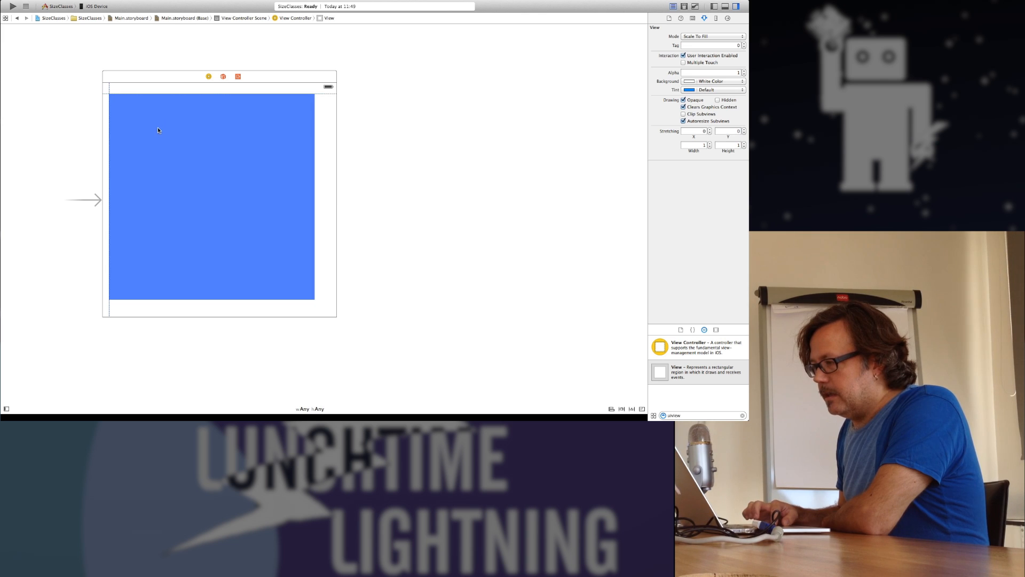
click(158, 130)
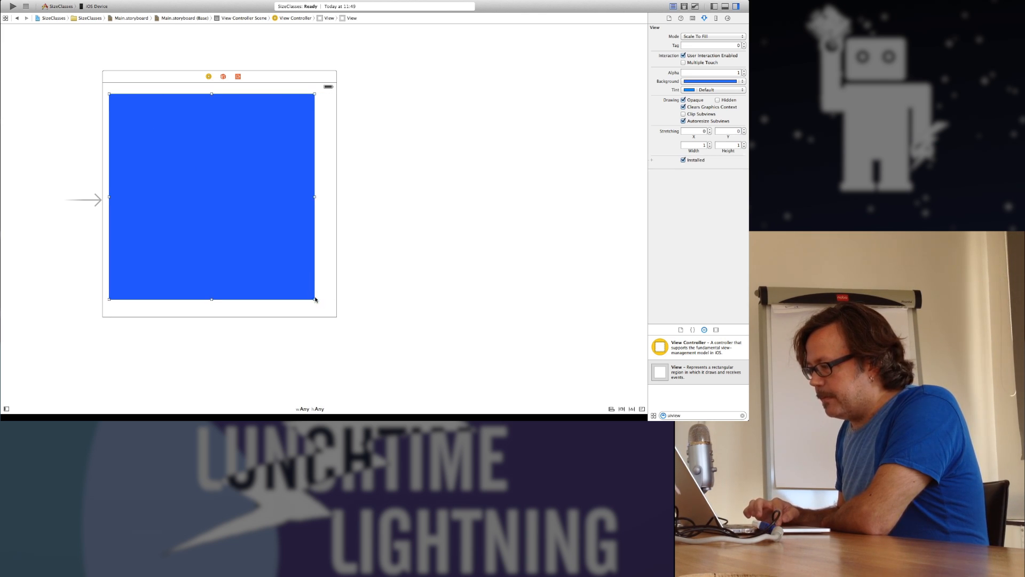
drag(314, 299, 323, 303)
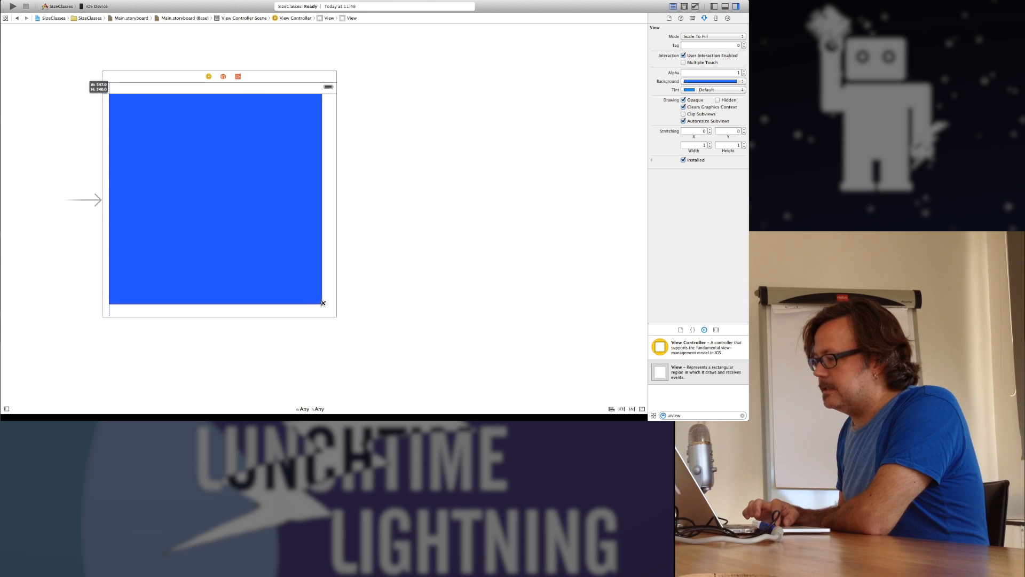
drag(323, 302, 325, 306)
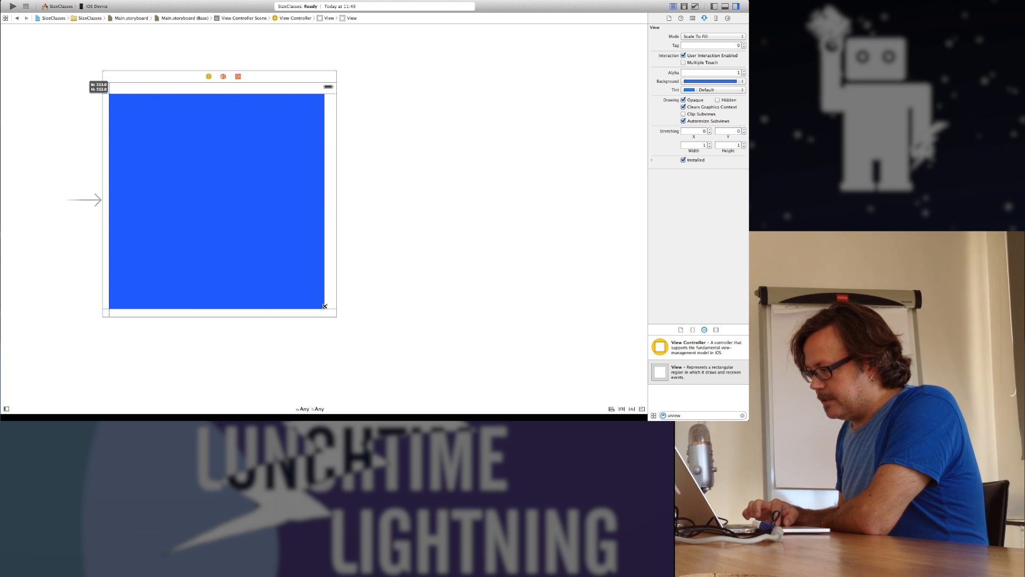
click(218, 198)
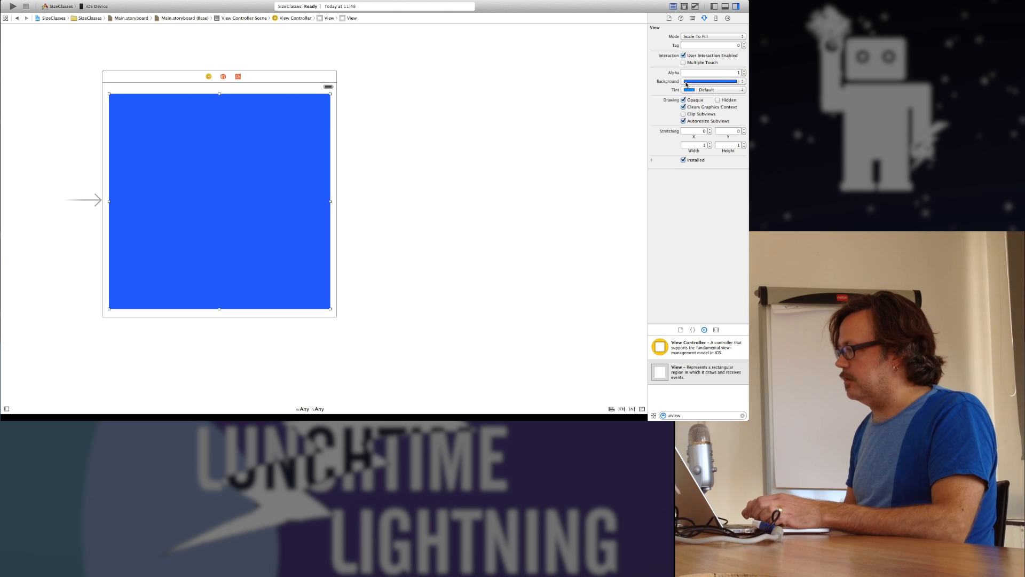
click(687, 81)
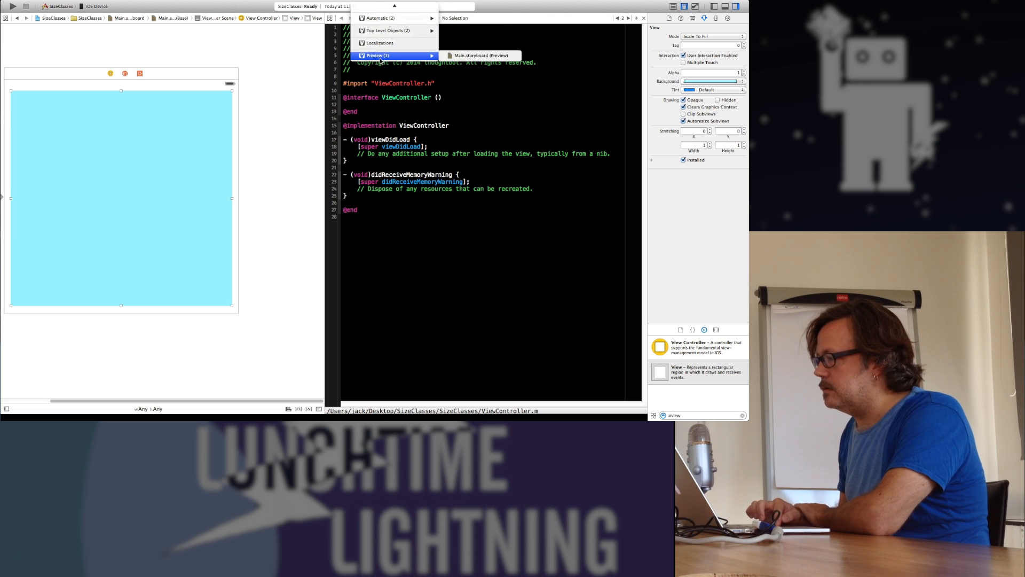
Show Main.storyboard (Preview) in the assistant pane and add an iPad alongside the 4-inch iPhone
click(479, 55)
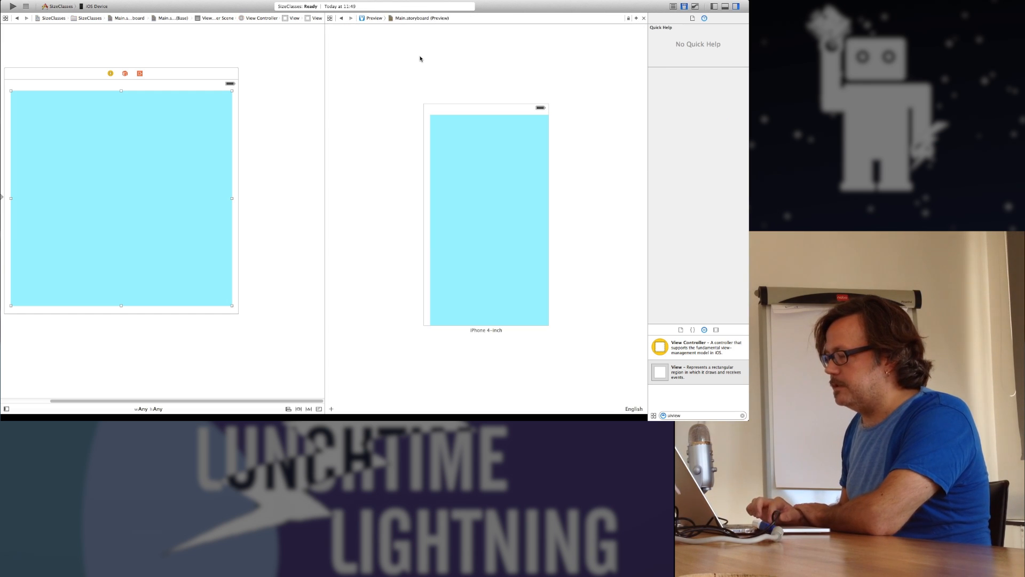
drag(323, 118, 277, 118)
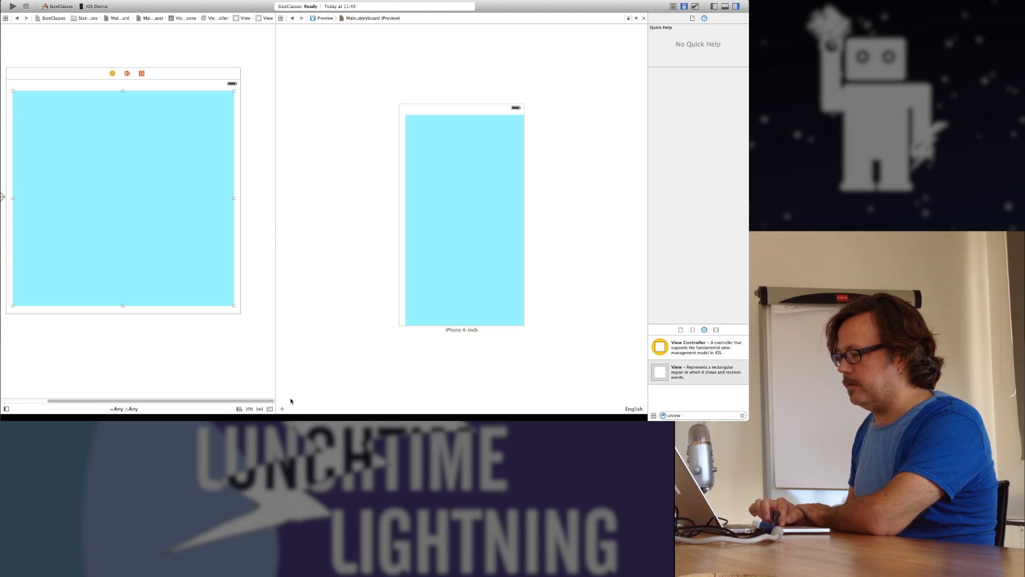
click(281, 407)
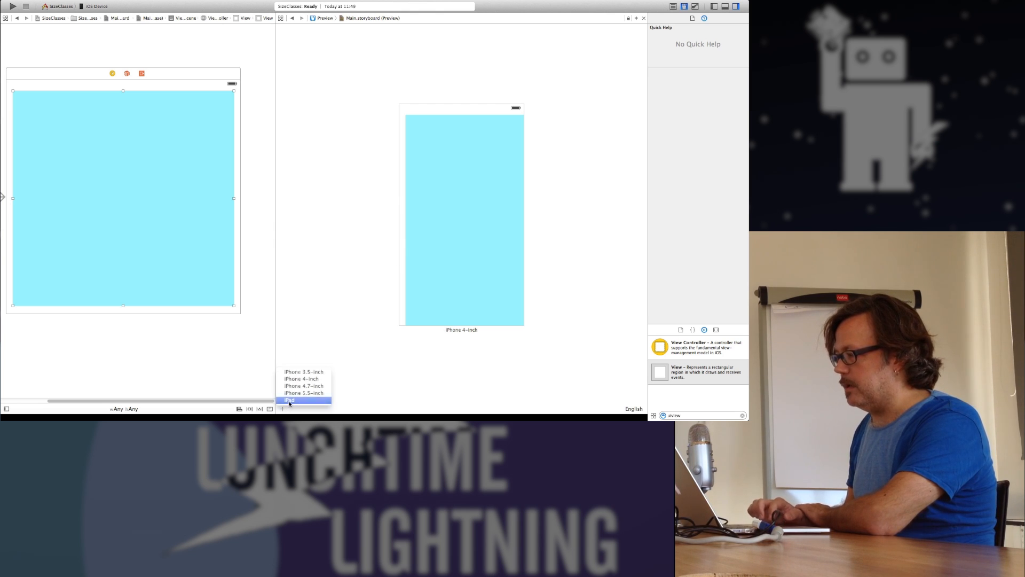
click(288, 399)
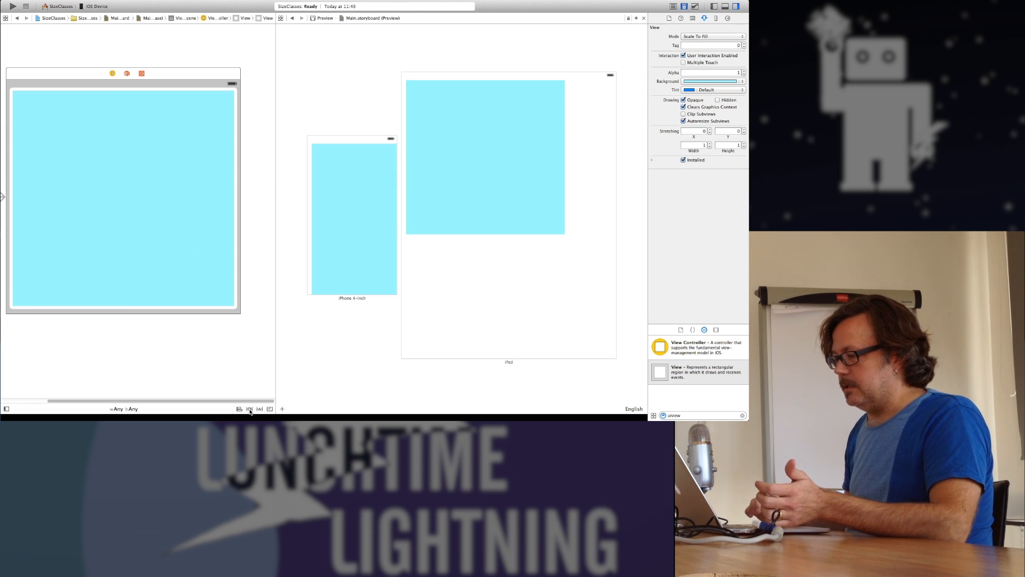
click(249, 408)
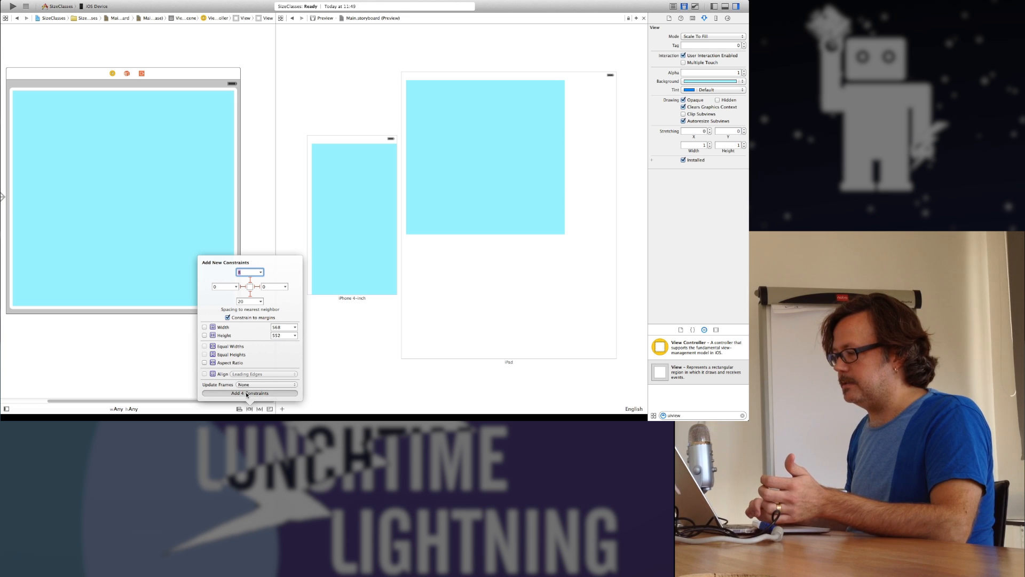
Add four edge constraints so the cyan view fills the iPhone and iPad previews
click(250, 393)
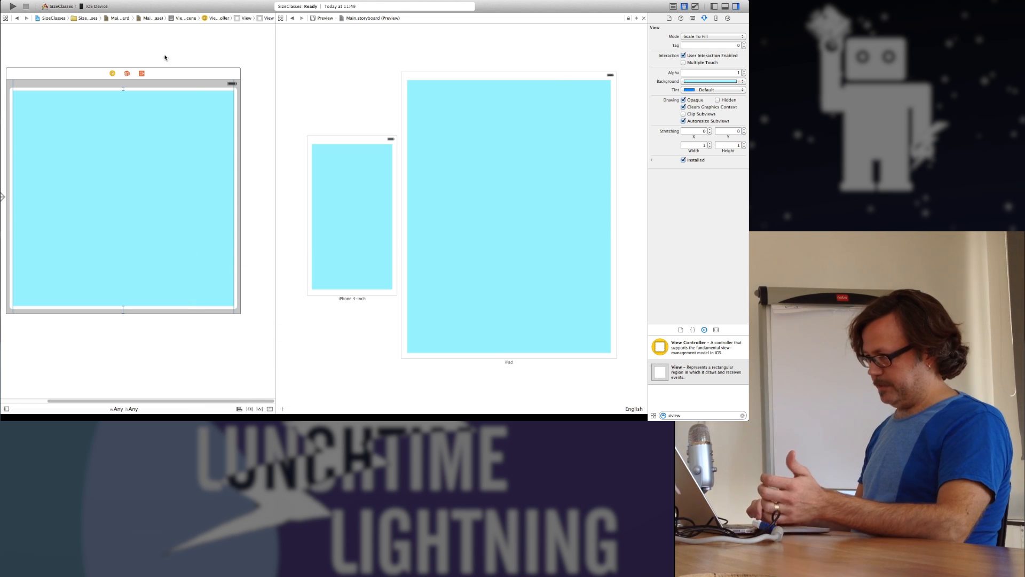
click(111, 75)
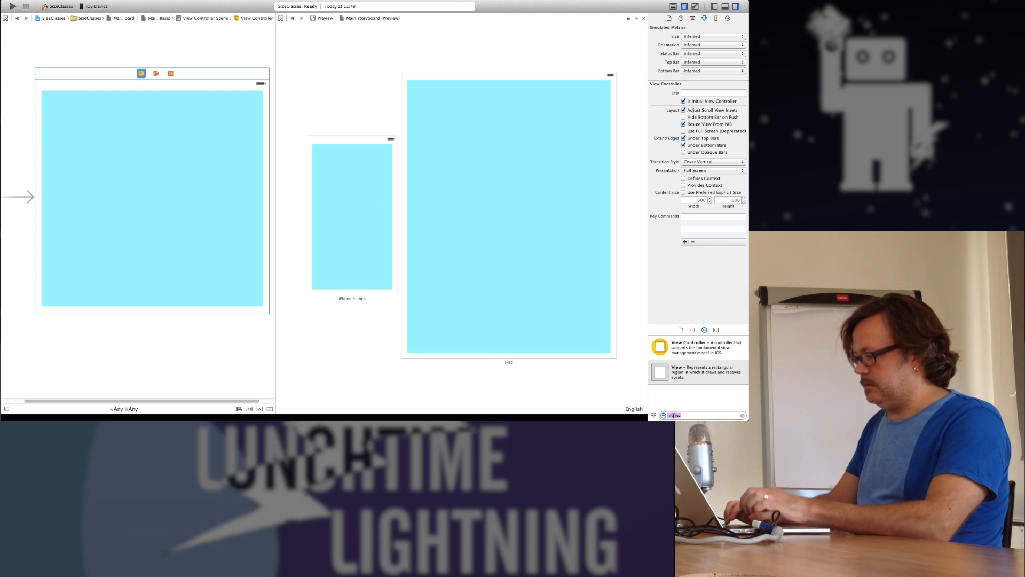
Drop a UIButton into the middle of the view and title it 'Any'
text(uibutton)
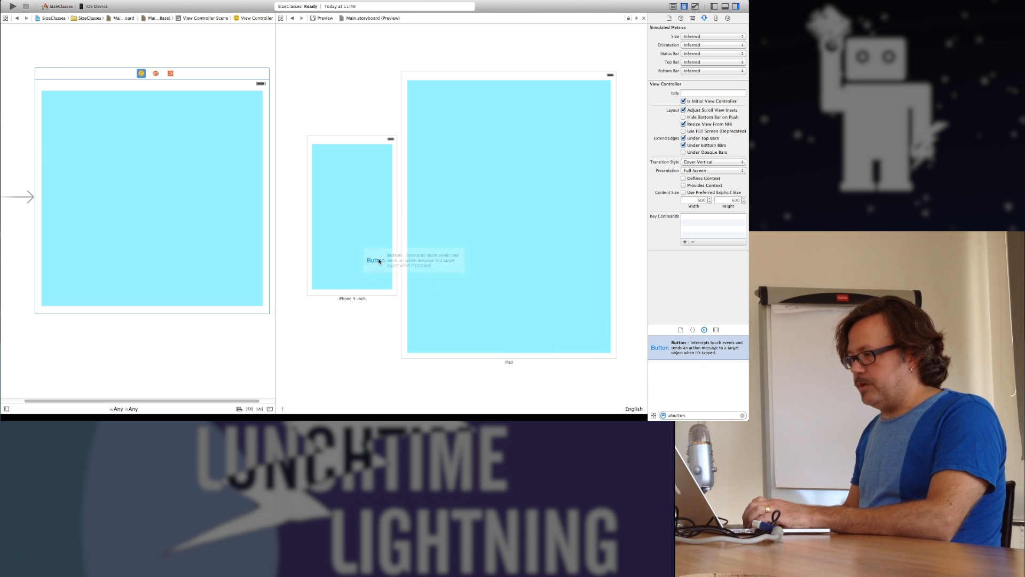
drag(375, 260, 147, 197)
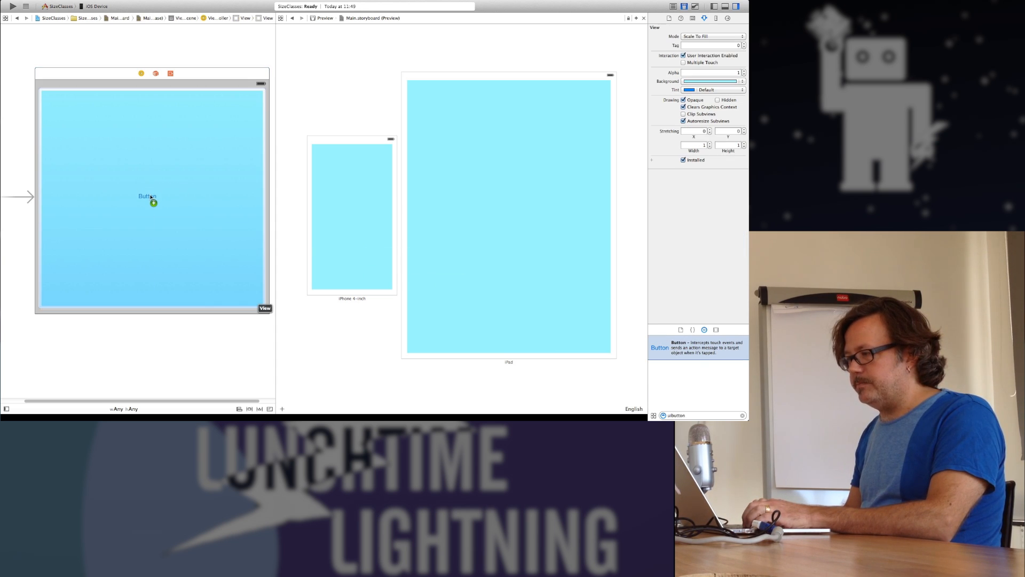
click(152, 198)
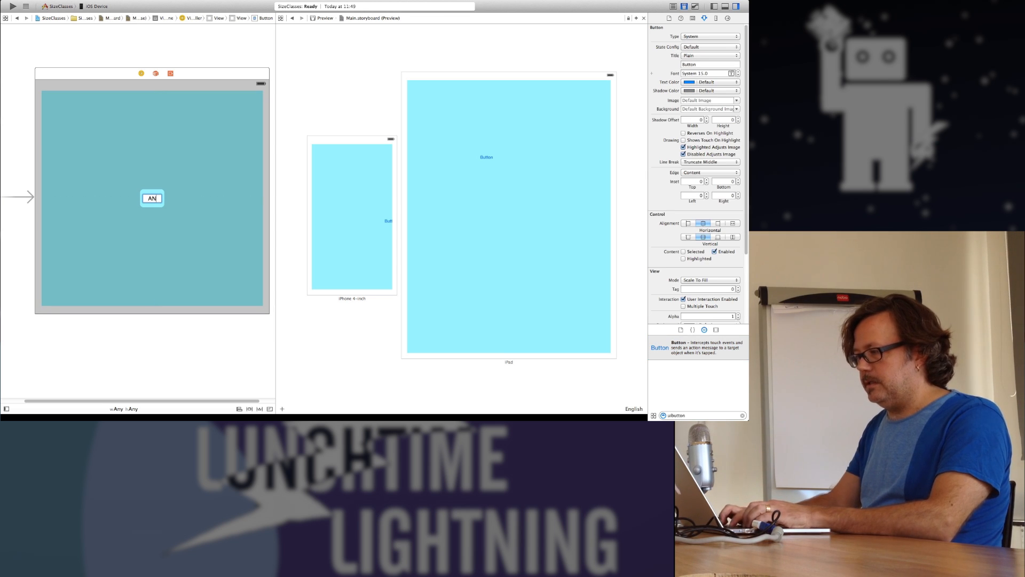
text(Any)
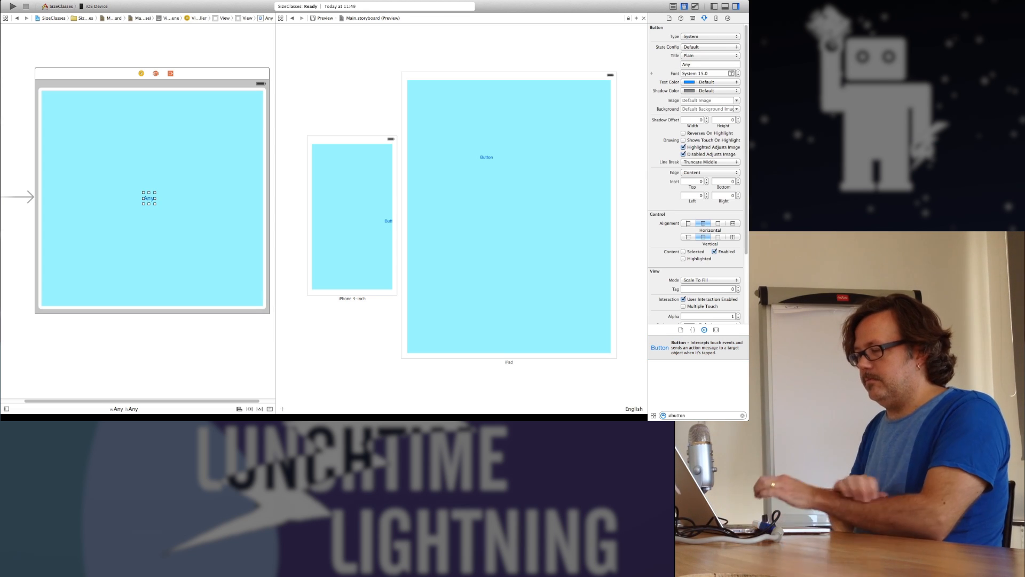
text(Any)
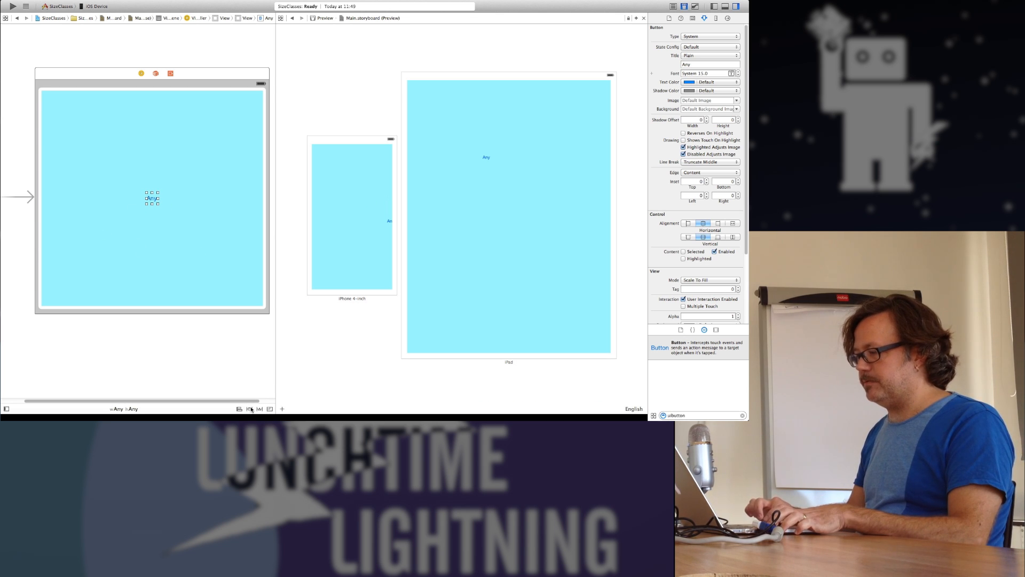
Constrain the Any button to Center Horizontally and Center Vertically in Container
click(250, 409)
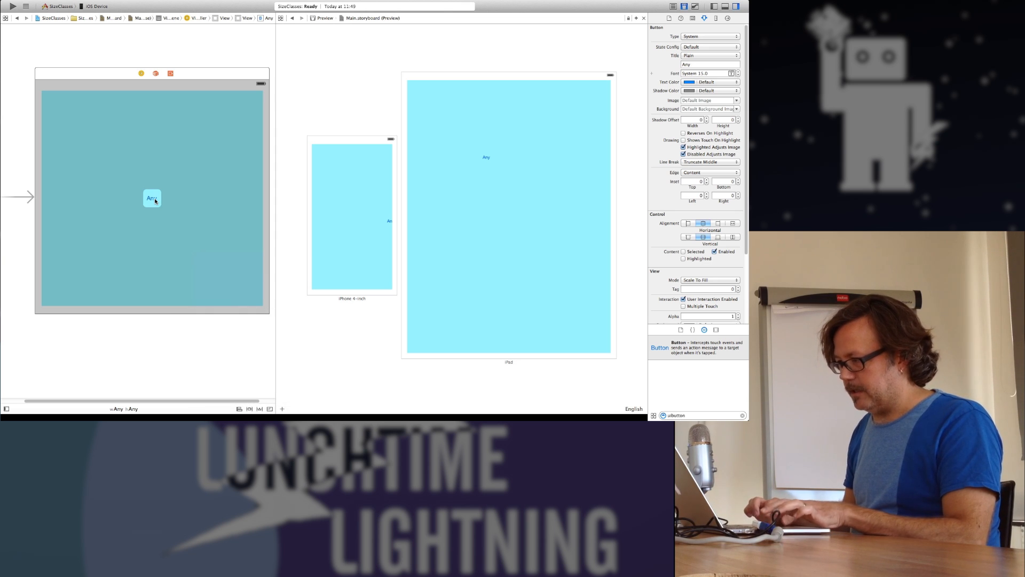
click(152, 199)
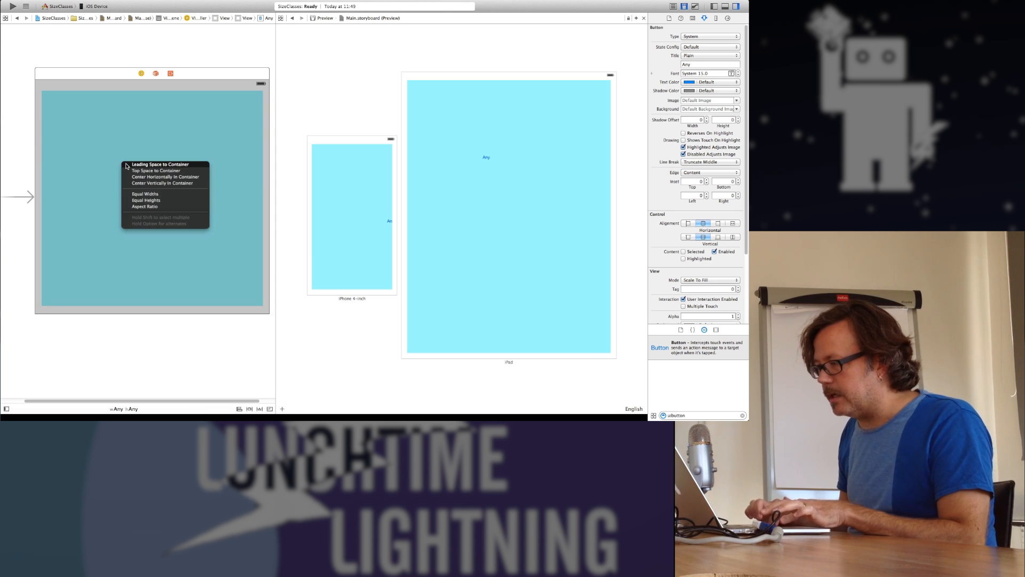
click(164, 176)
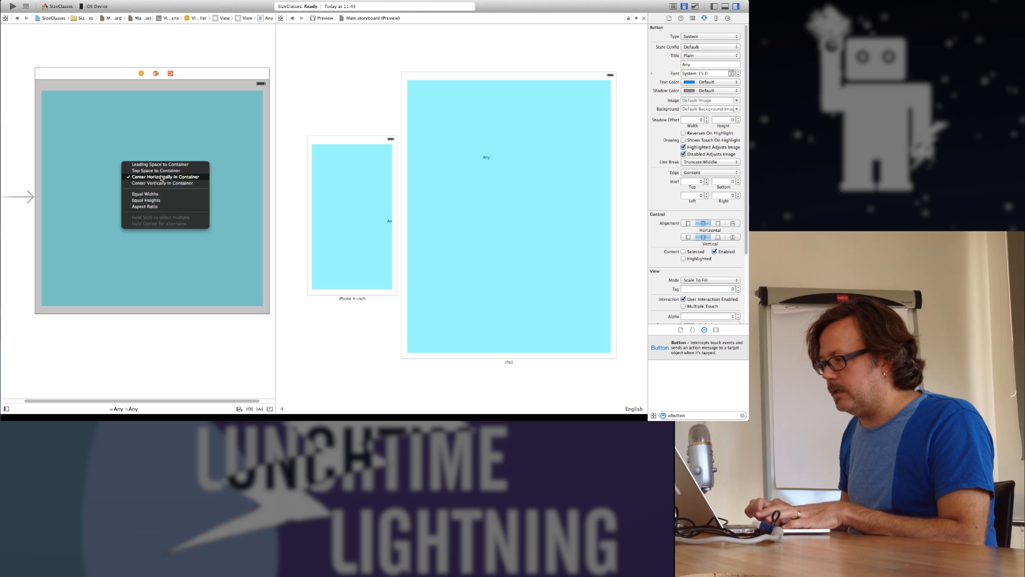
click(164, 176)
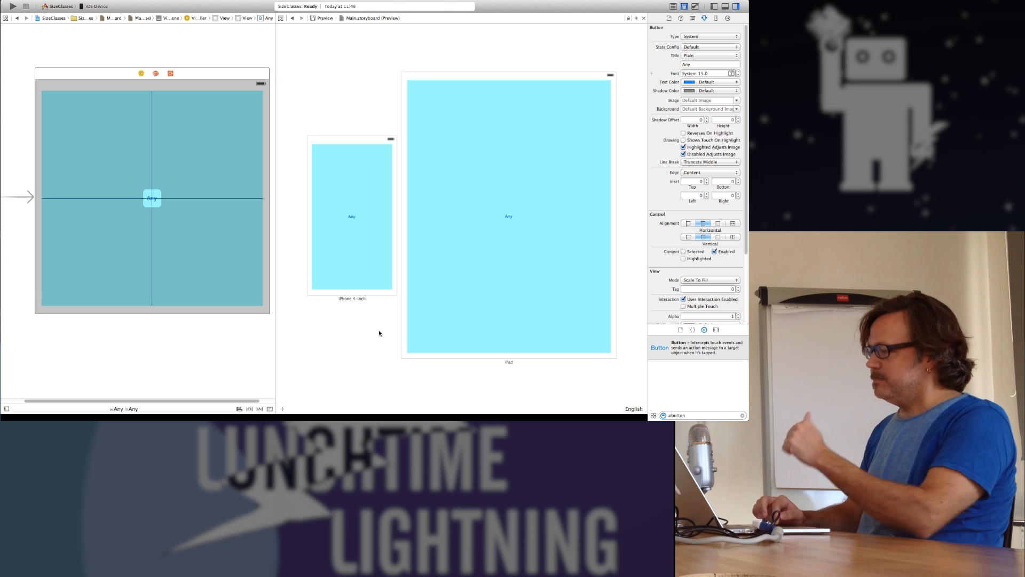
mouse_move(224, 253)
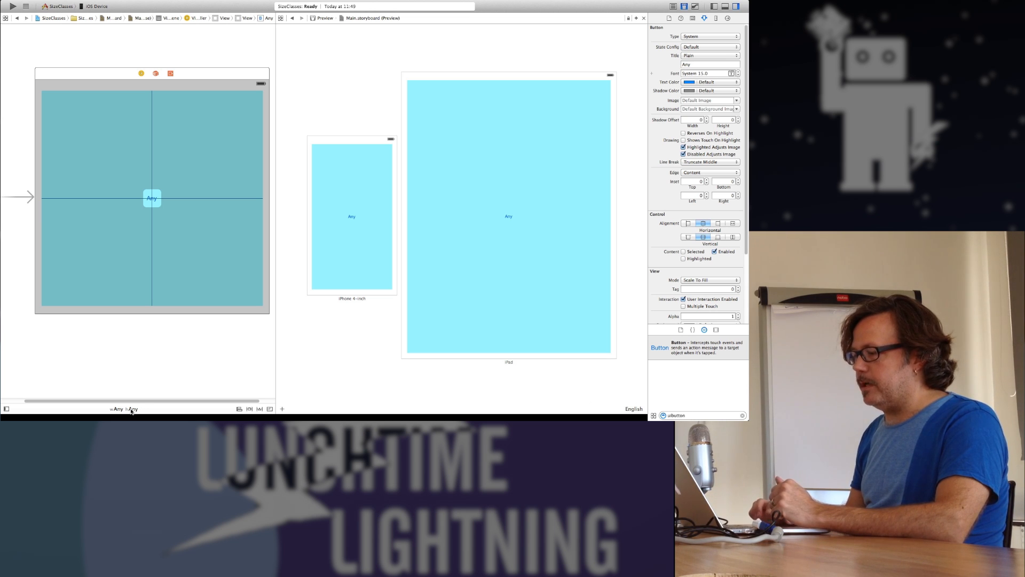
In the wCompact hAny size class, add a button at the top titled 'Compact Width'
click(124, 409)
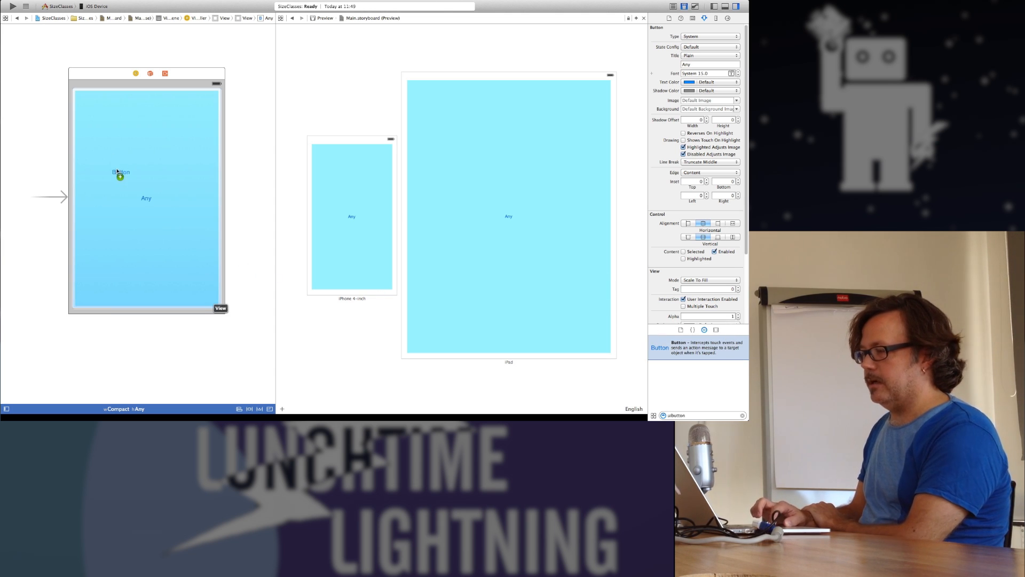
drag(121, 172, 142, 99)
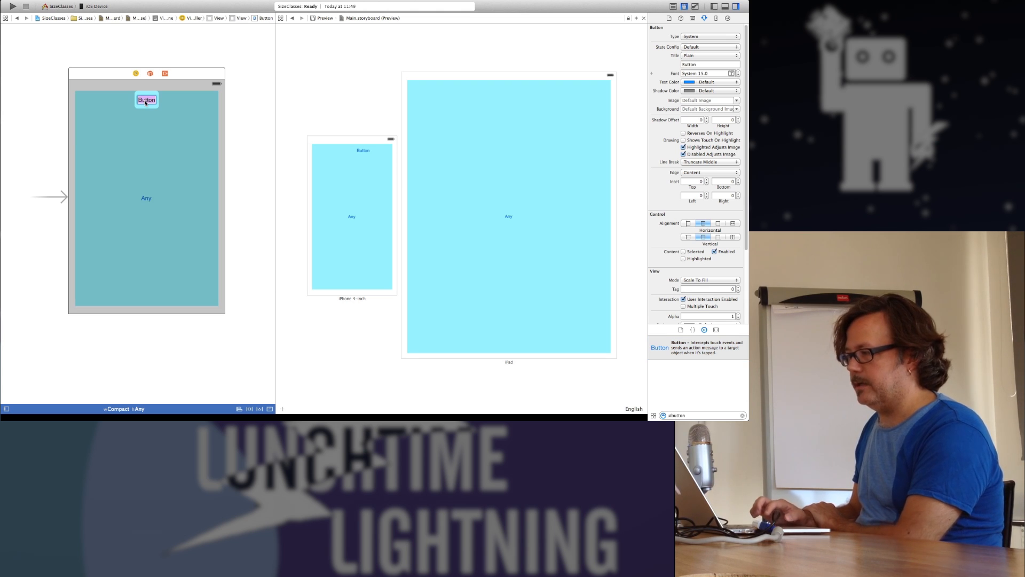
text(Compact Width)
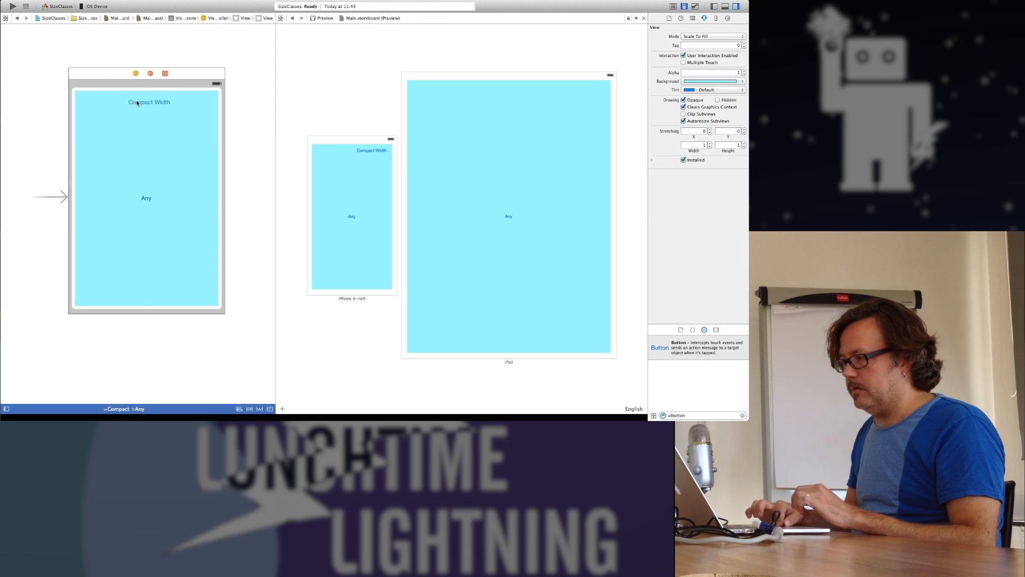
Constrain the Compact Width button to Center Horizontally in Container
click(145, 103)
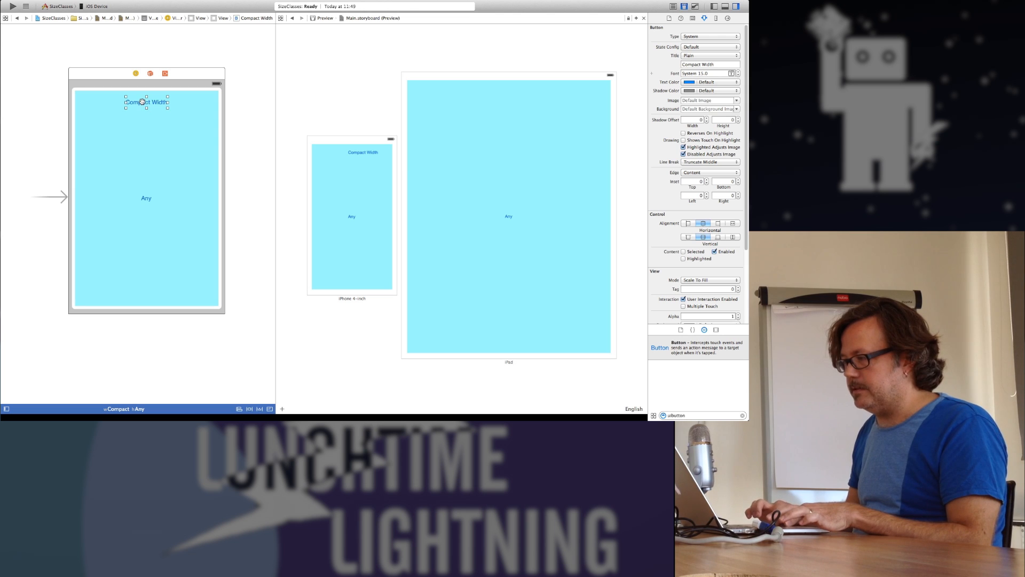
click(145, 103)
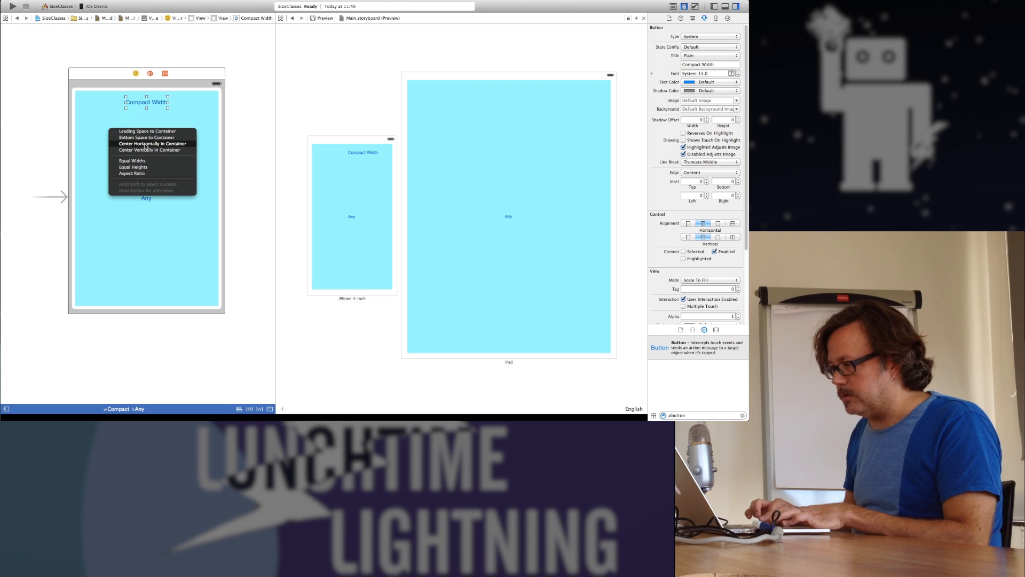
click(151, 144)
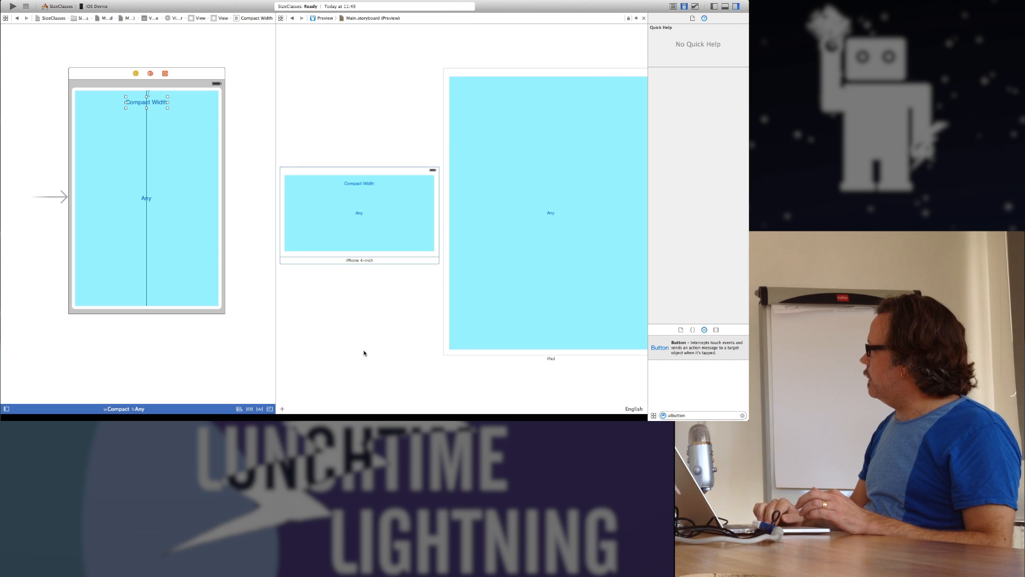
click(282, 408)
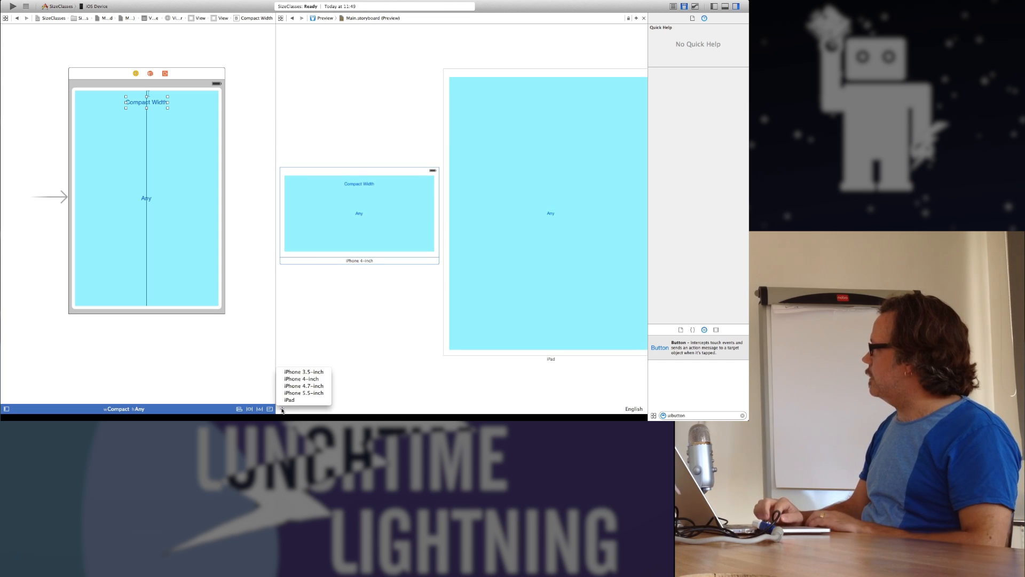
mouse_move(301, 393)
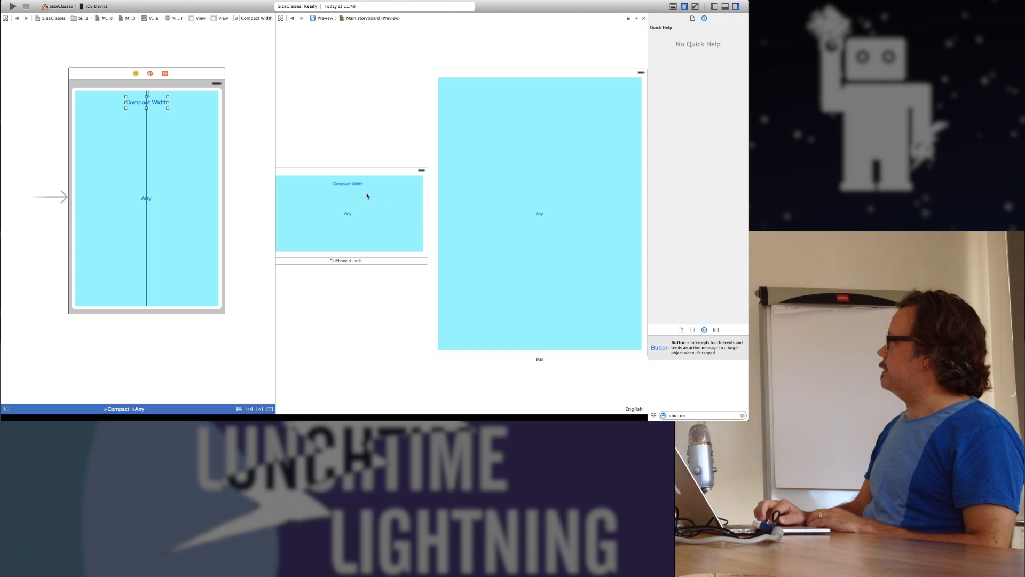
mouse_move(449, 269)
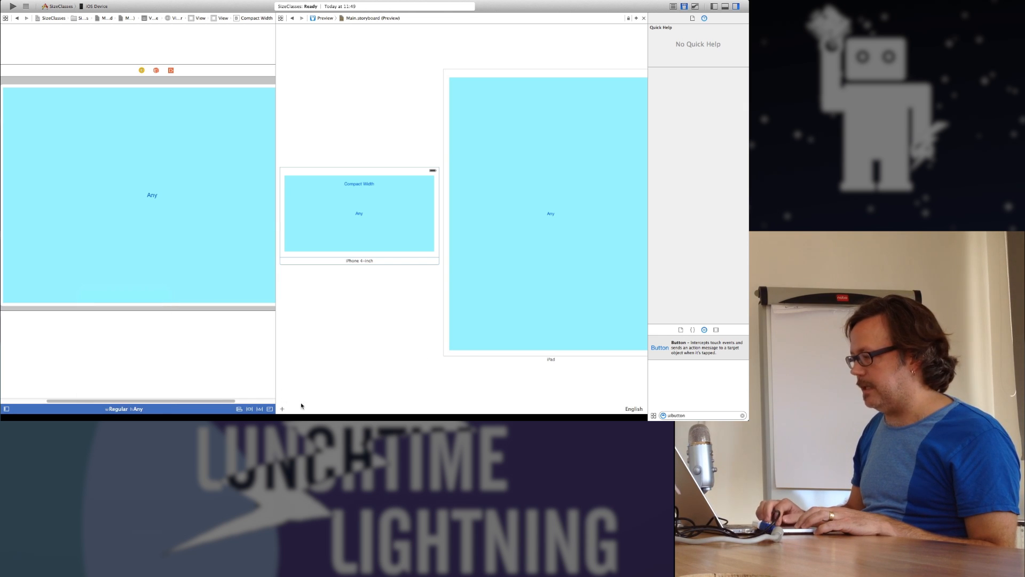
mouse_move(395, 188)
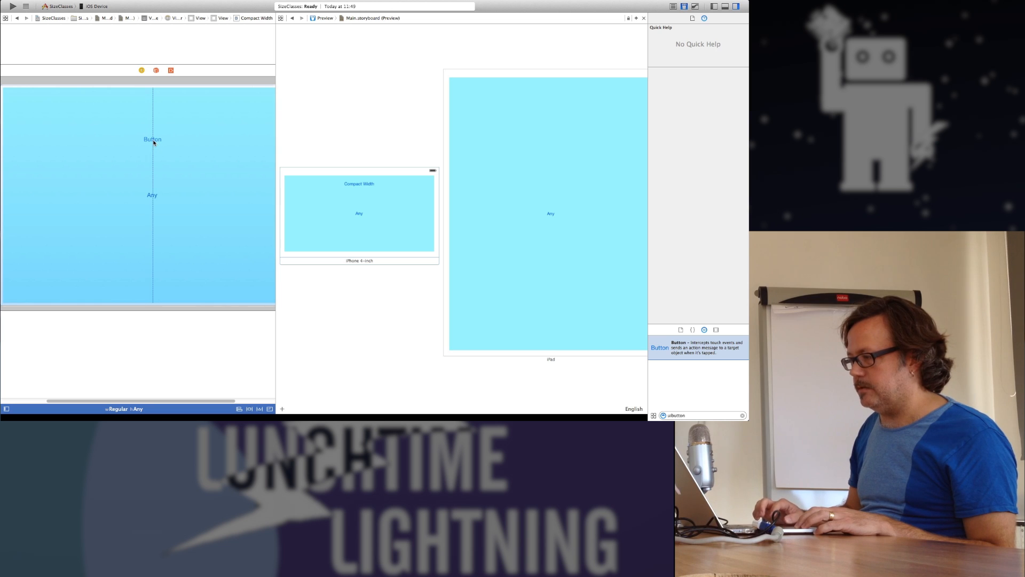
In wRegular hAny, place a Regular Width button above Any and center it horizontally in the container
click(152, 140)
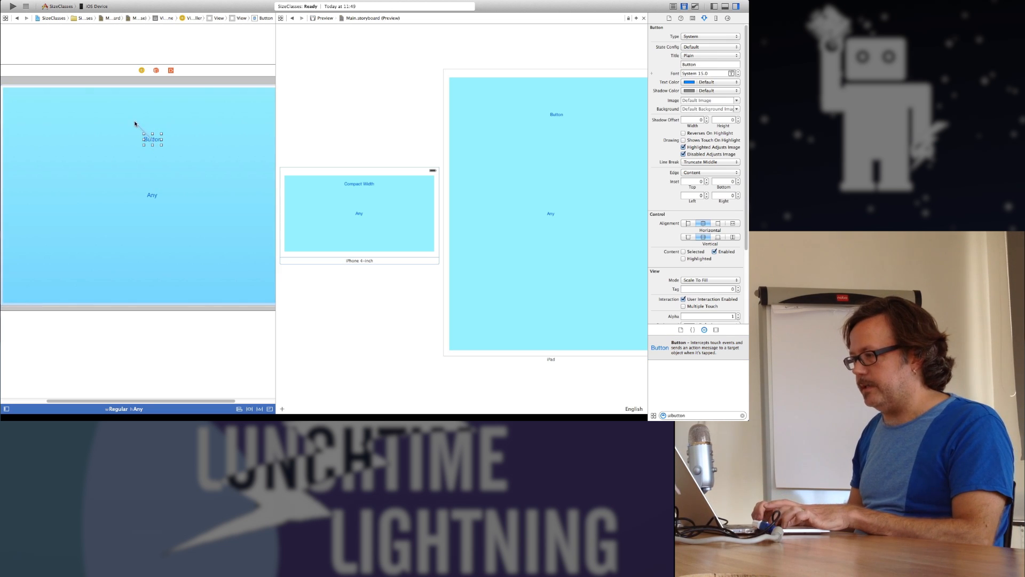
click(151, 139)
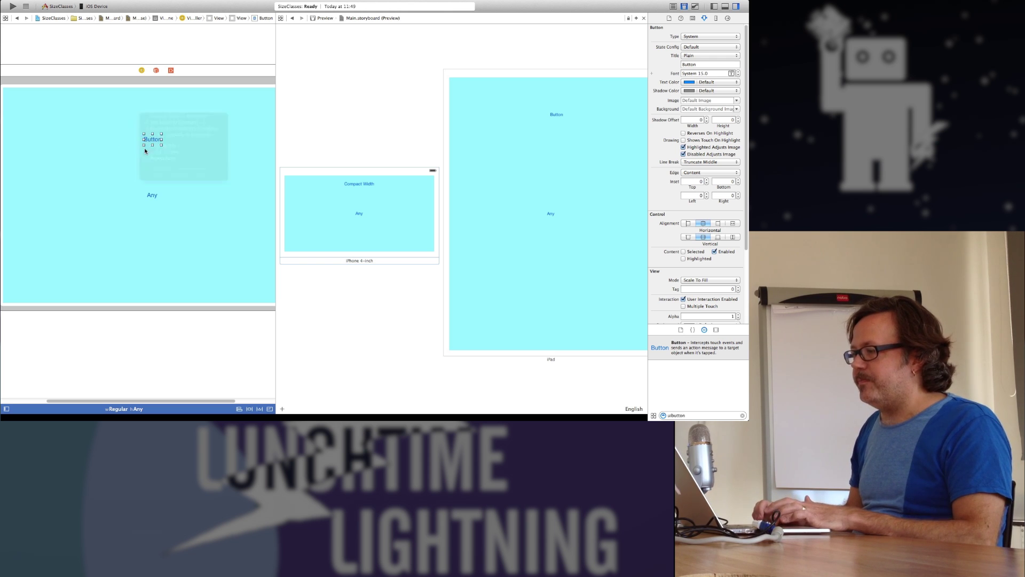
click(152, 139)
text(Regular Width)
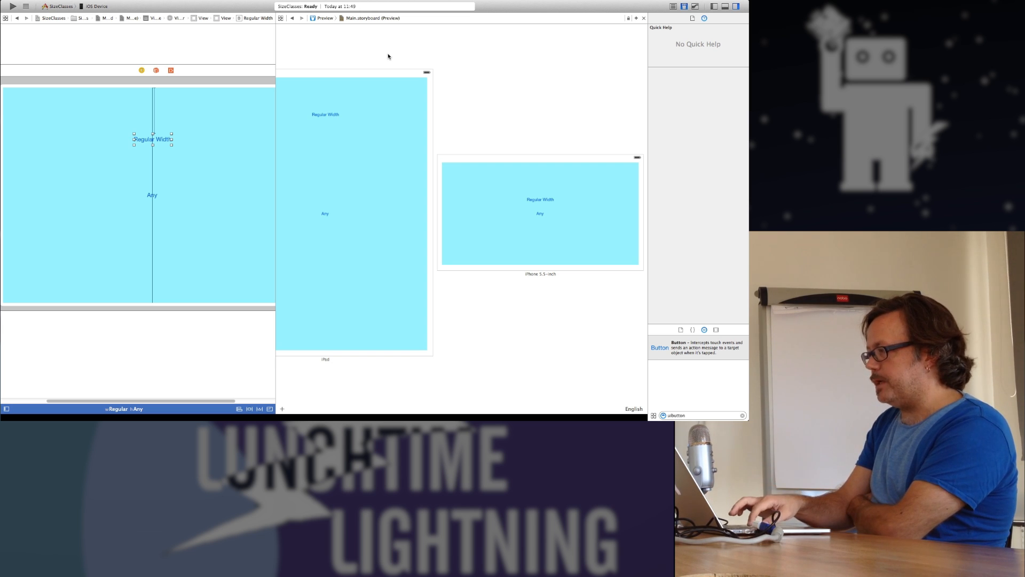
mouse_move(456, 85)
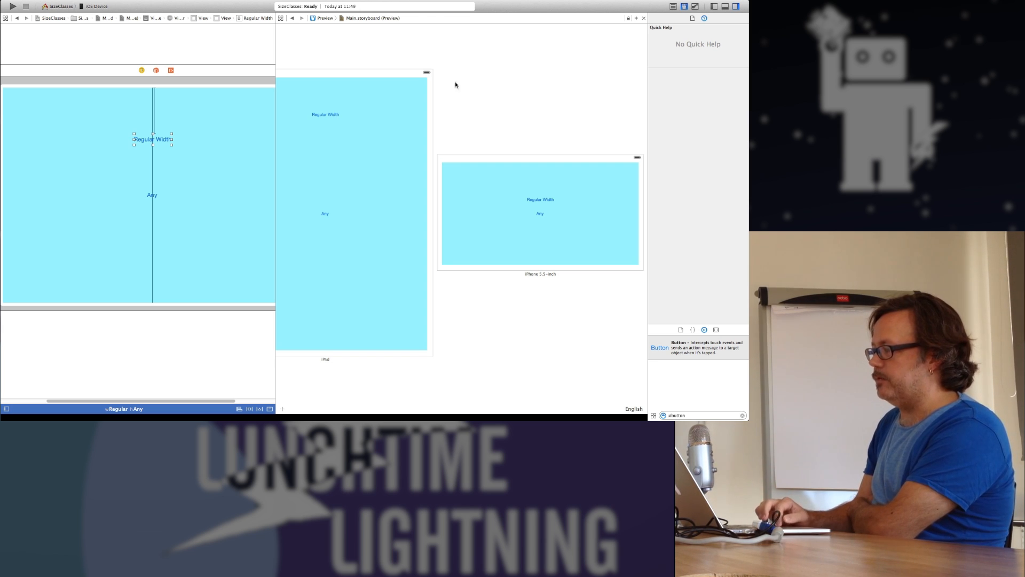
mouse_move(275, 368)
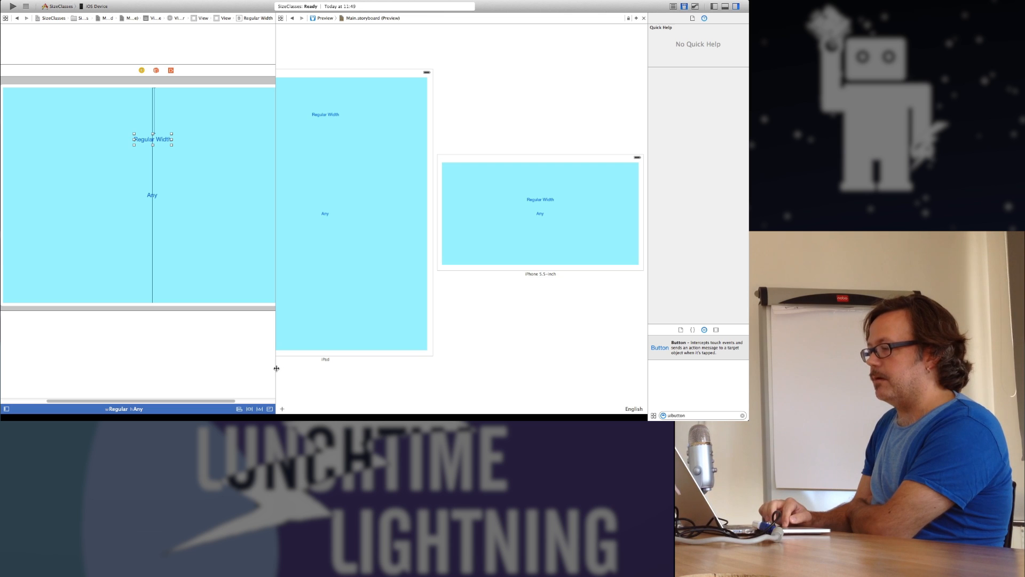